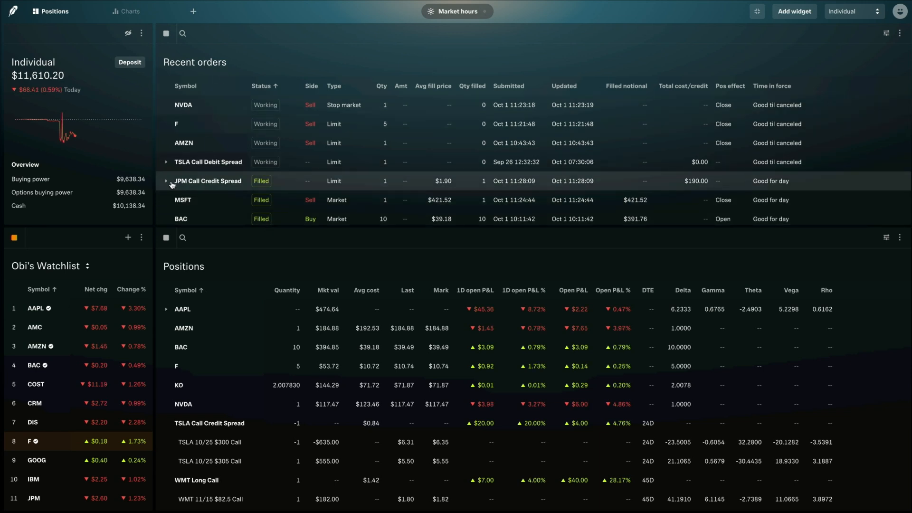
Step: Expand the filled JPM Call Credit Spread order to reveal its $215 buy and $210 sell legs
left_click(166, 180)
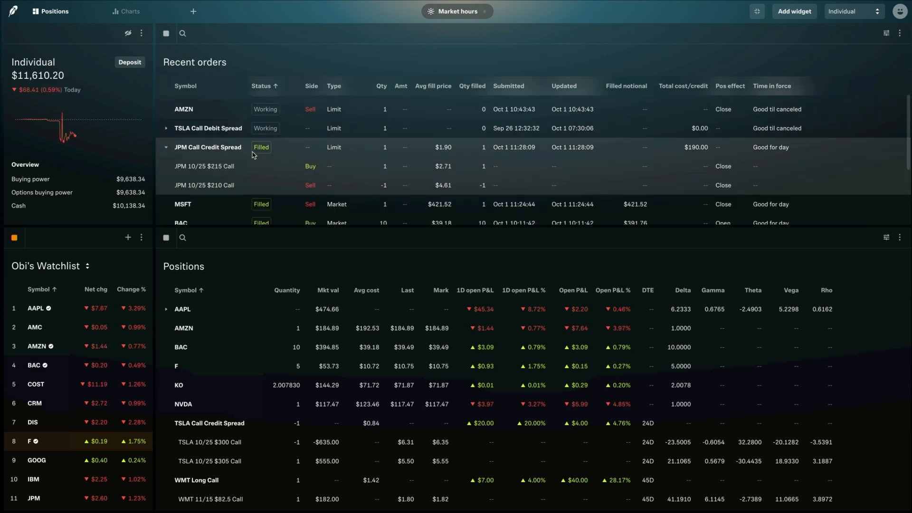